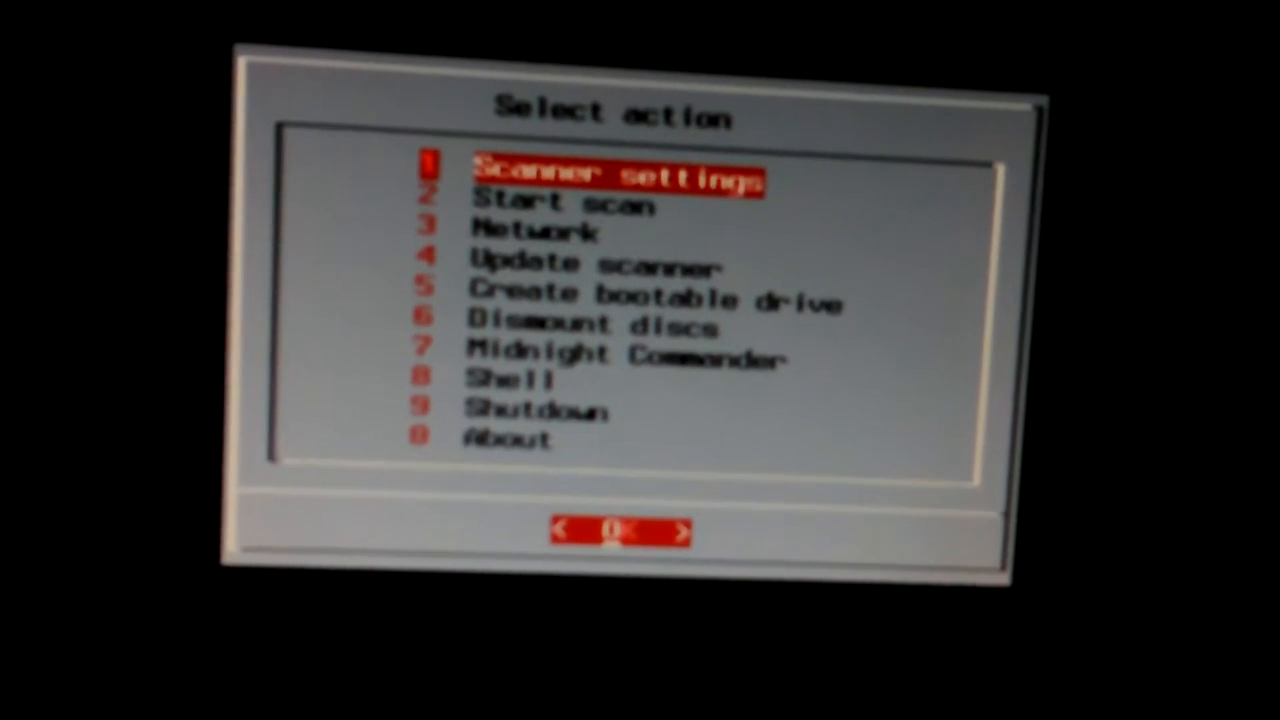
Step: Move the menu highlight down past Start scan and Network to Dismount discs
key(Down)
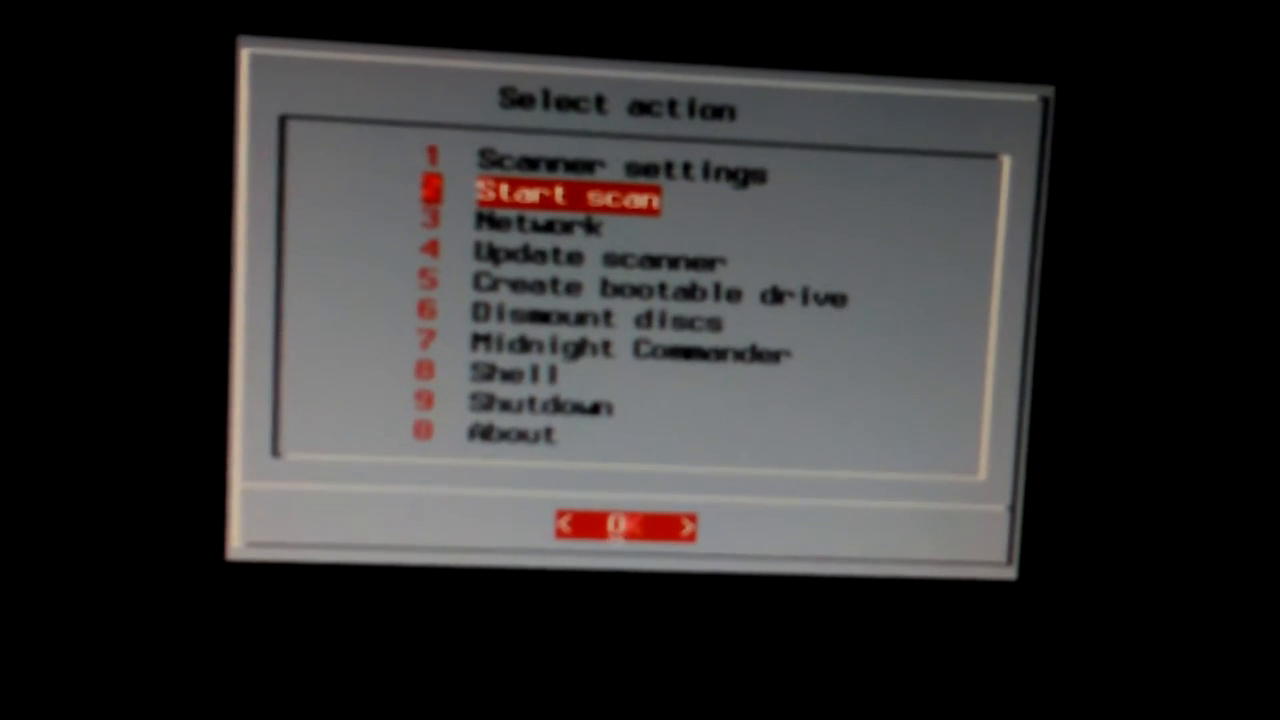
key(Down)
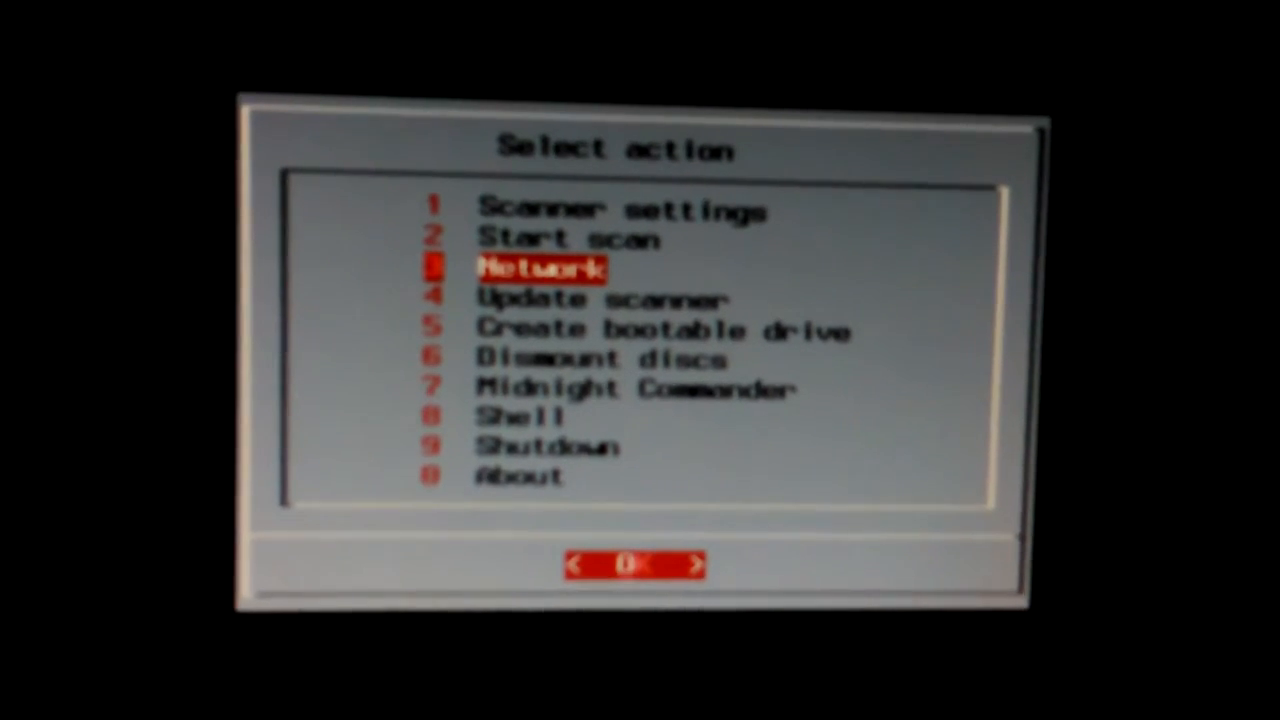
key(Down)
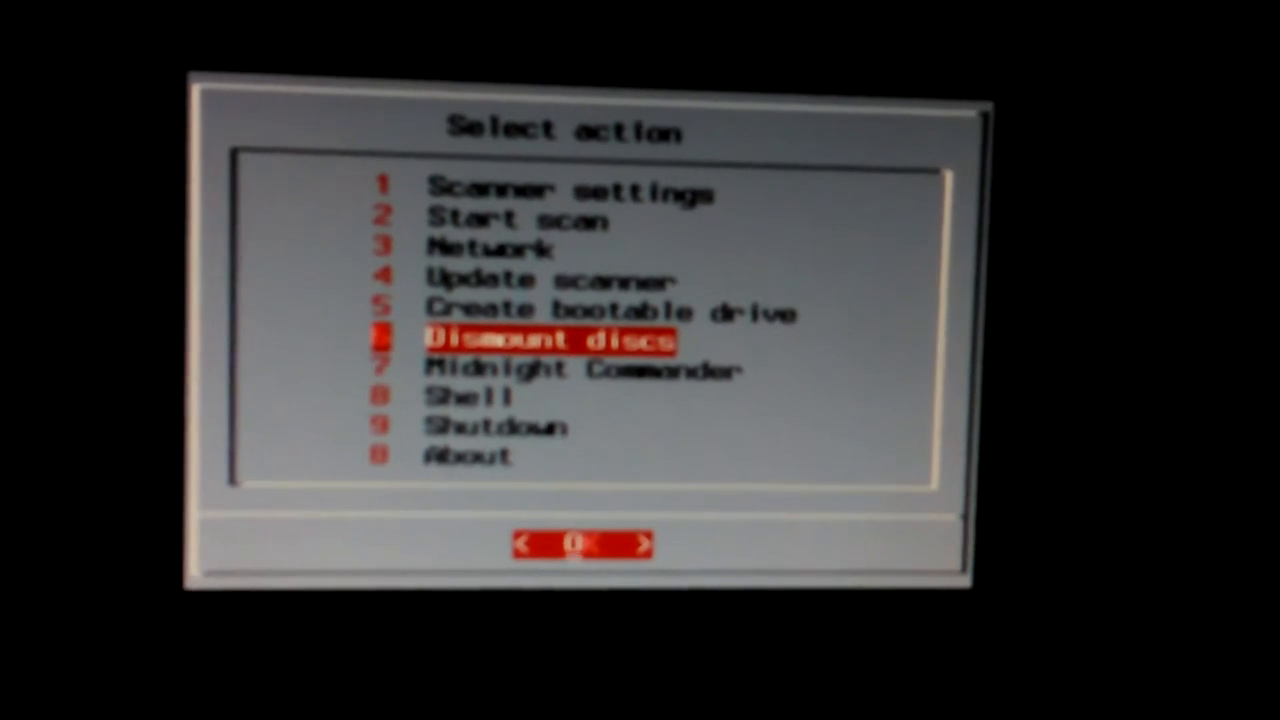
Step: Highlight Midnight Commander, Shell and About in turn, then jump back up to Update scanner
key(Down)
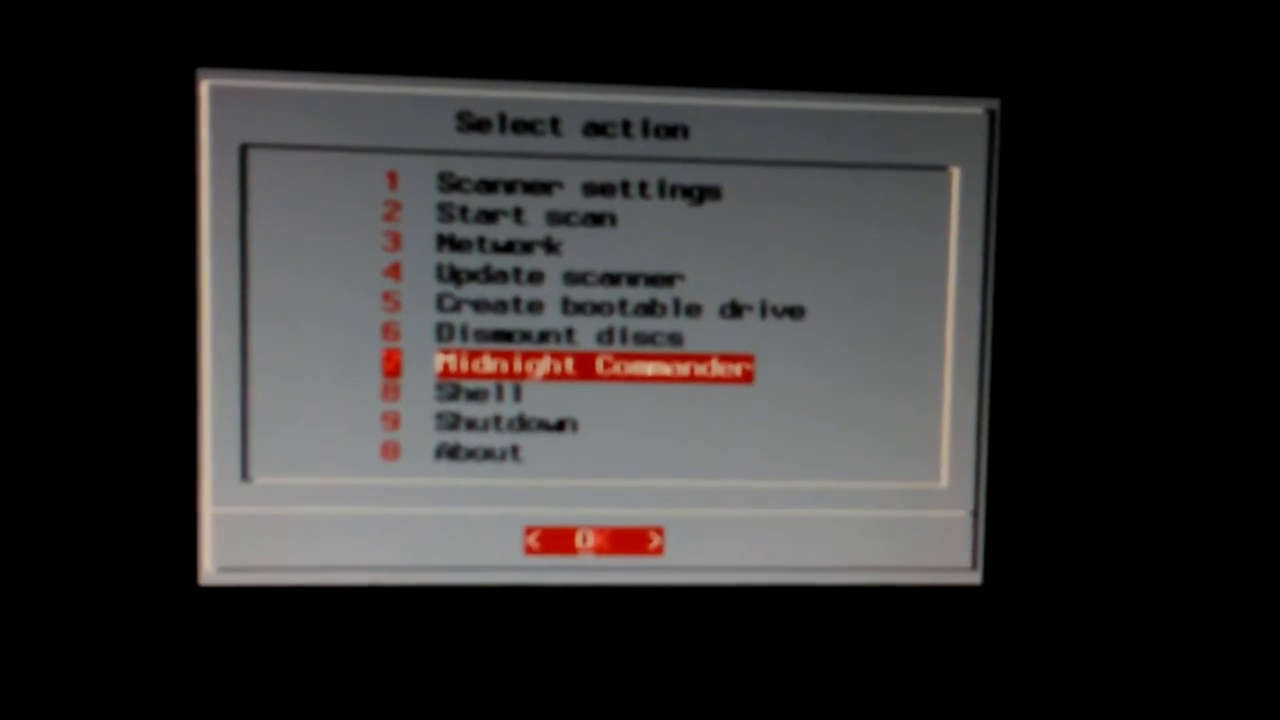
key(Down)
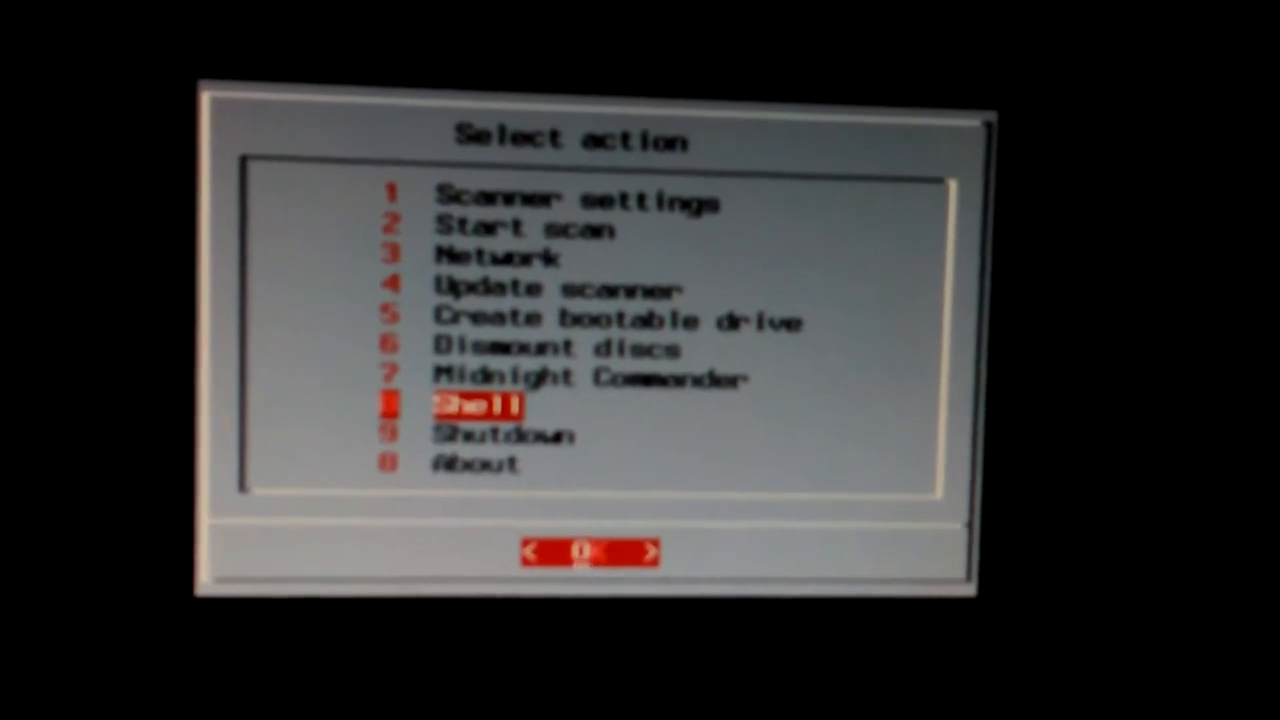
key(Down)
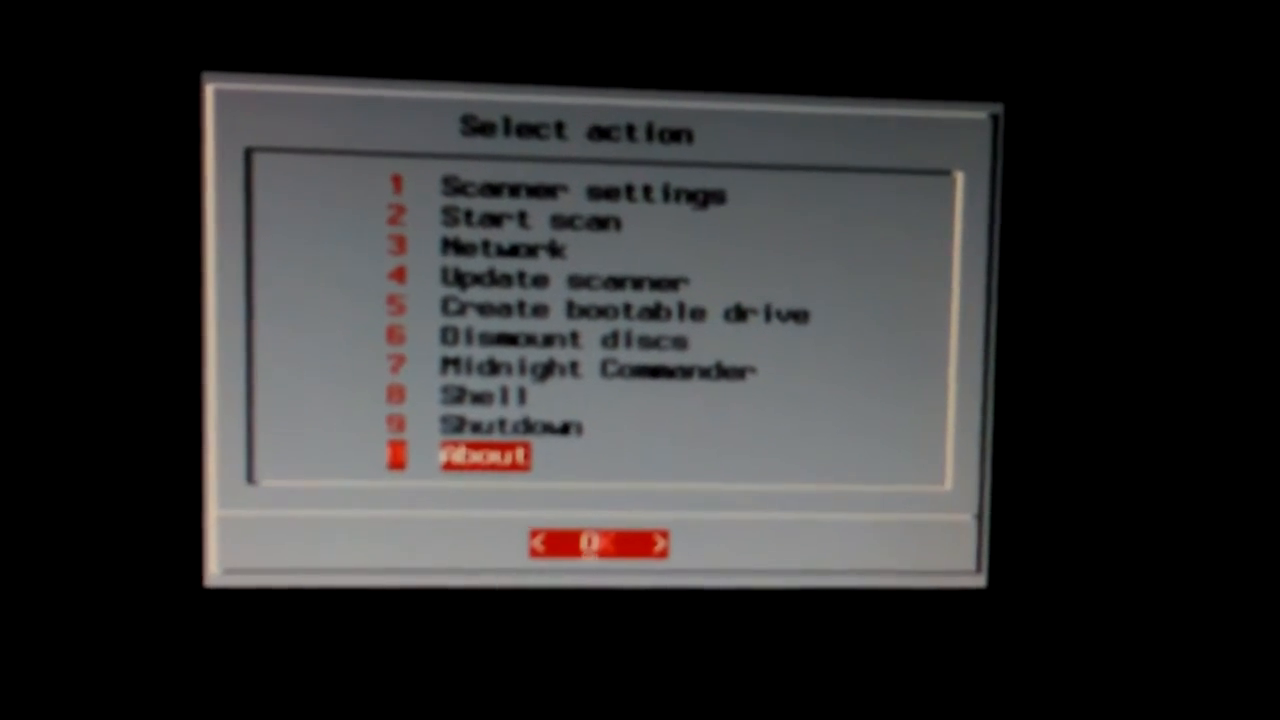
key(up)
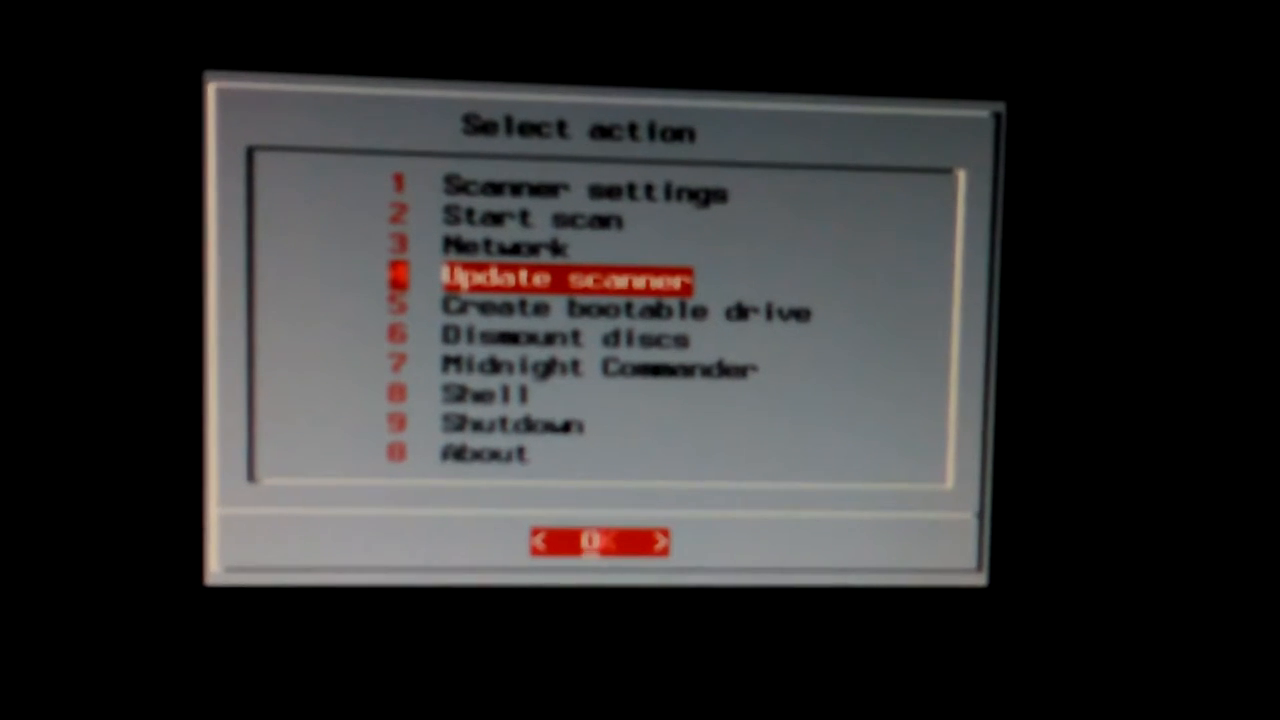
Step: Move the highlight to Start scan, then Midnight Commander, settling on Shell
key(up)
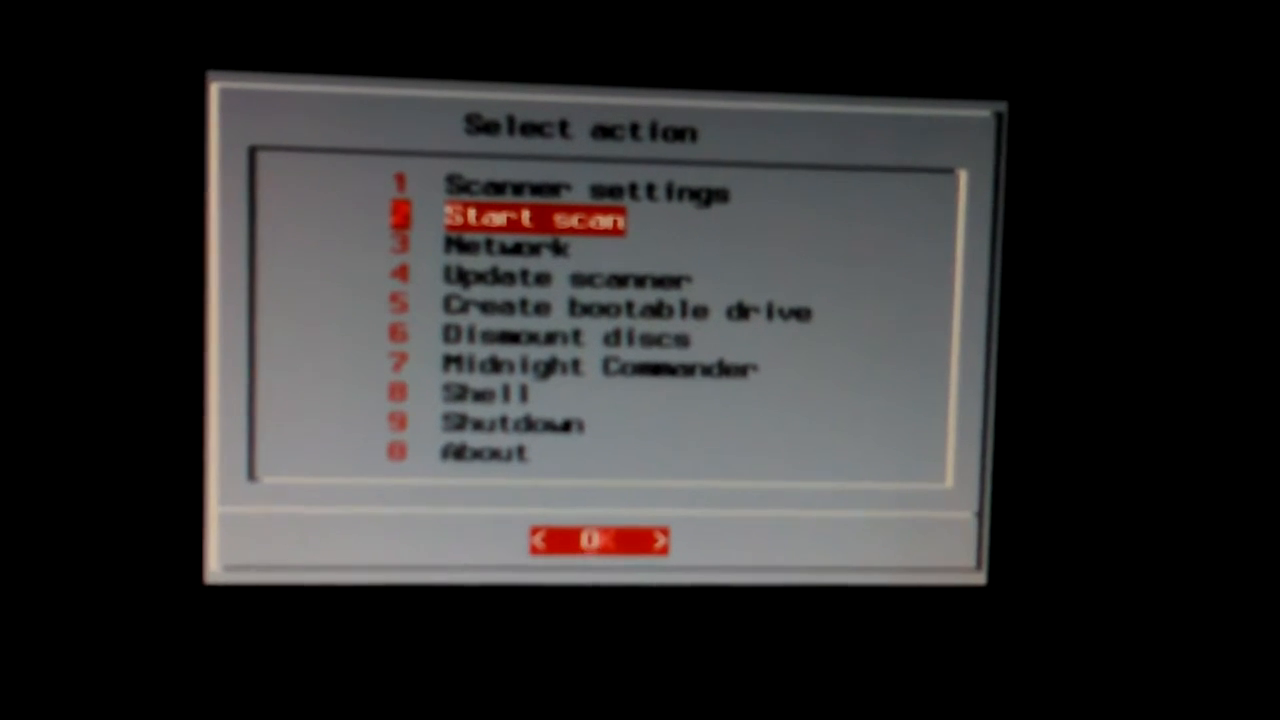
key(Up)
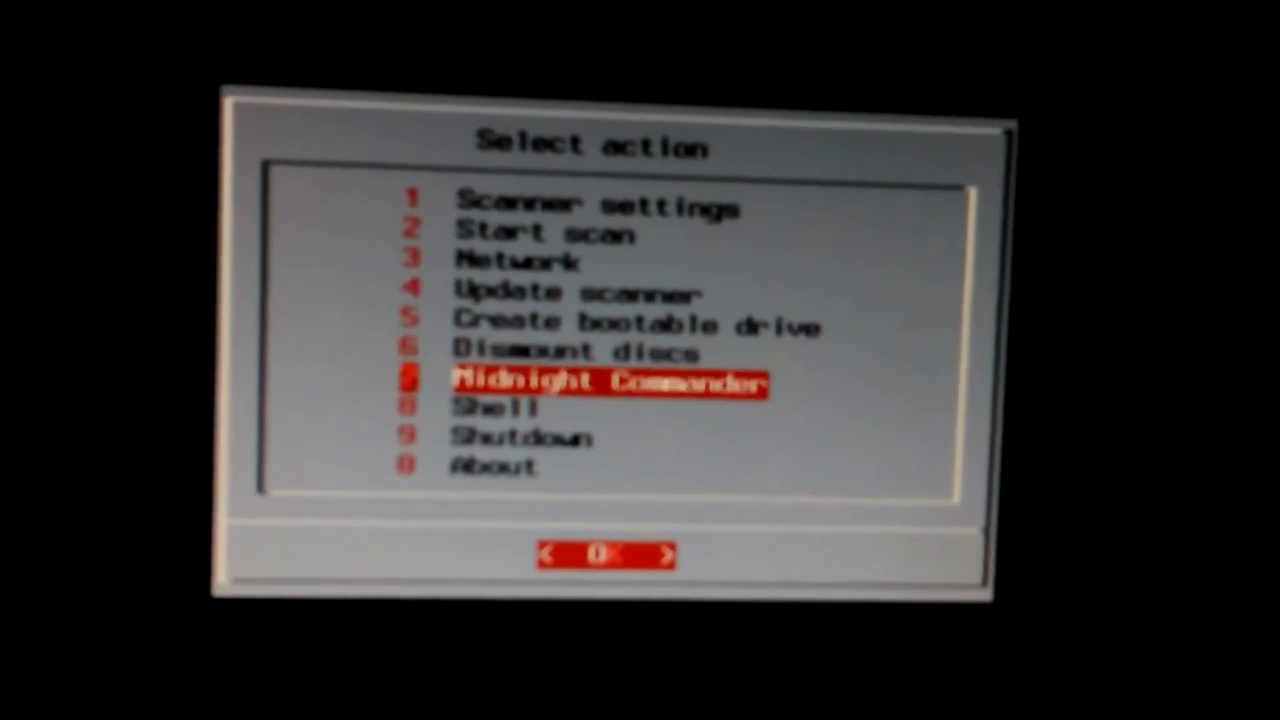
key(Down)
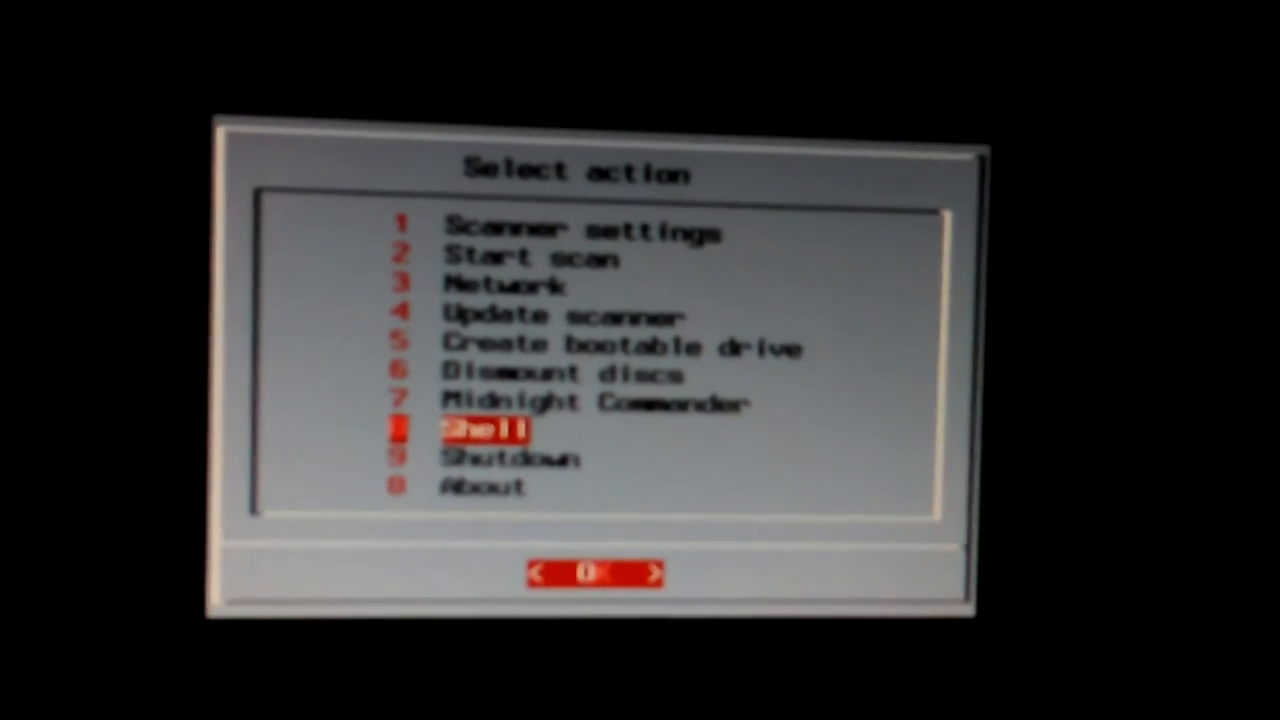
Step: Highlight About, then move up so Shutdown is the current choice
key(Down)
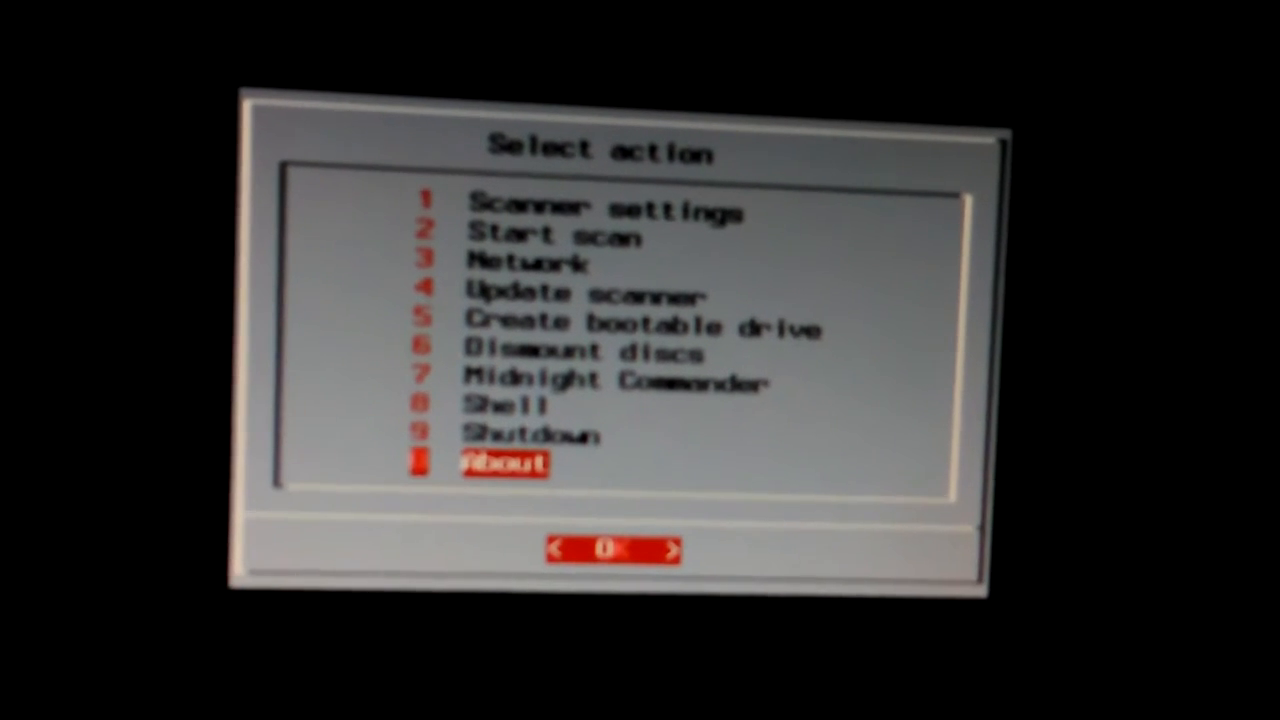
key(up)
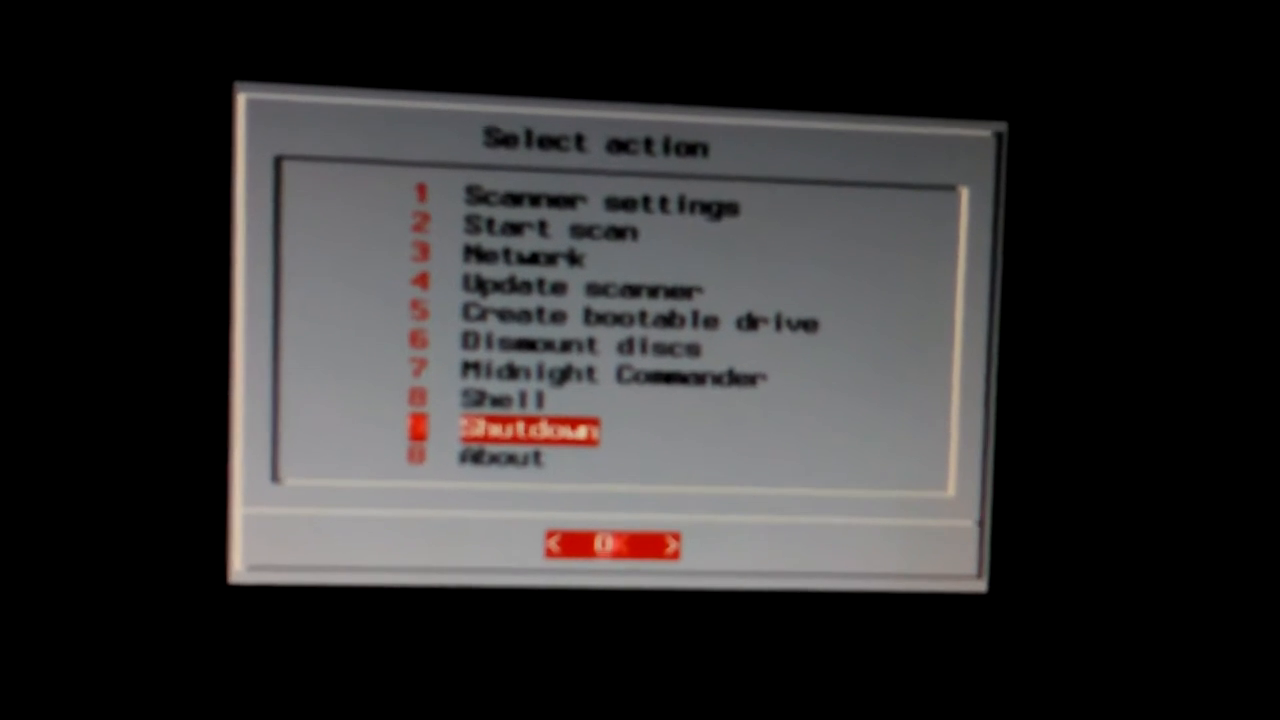